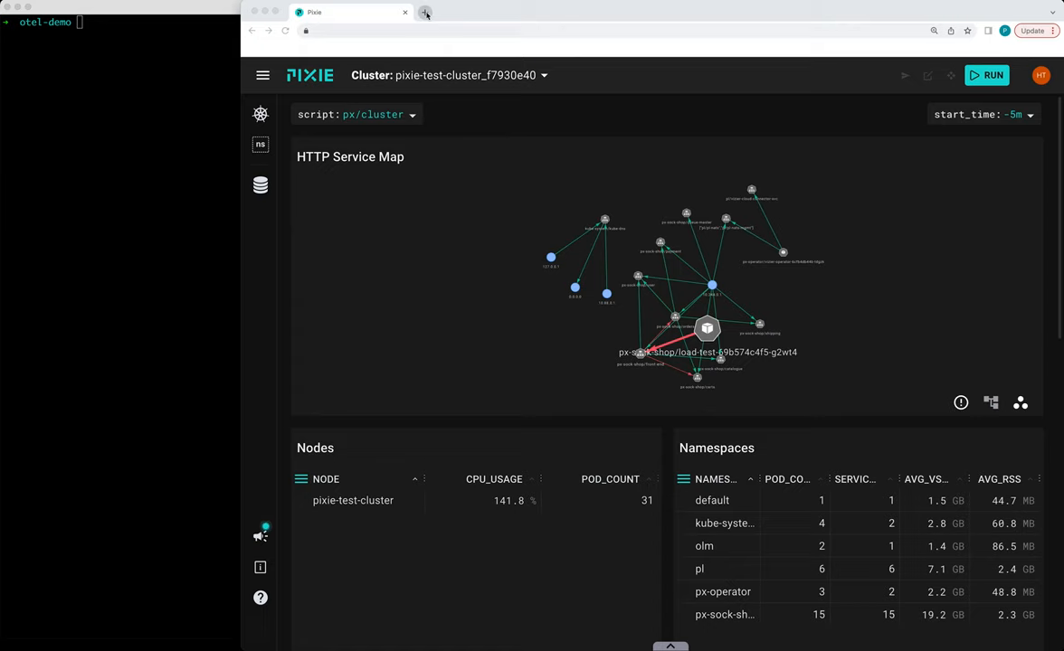
# Open a new tab and enter the github.com/pixie-io/pixie-plugin URL
pyautogui.click(425, 12)
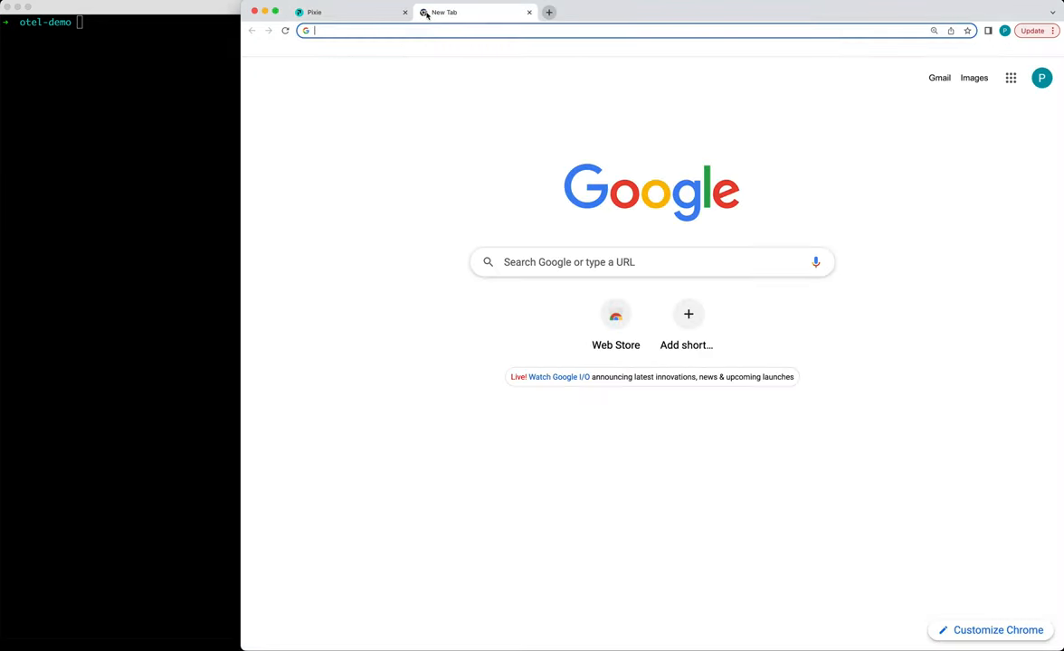
pyautogui.write('https://github.com/pixie-io/pixie-plugin')
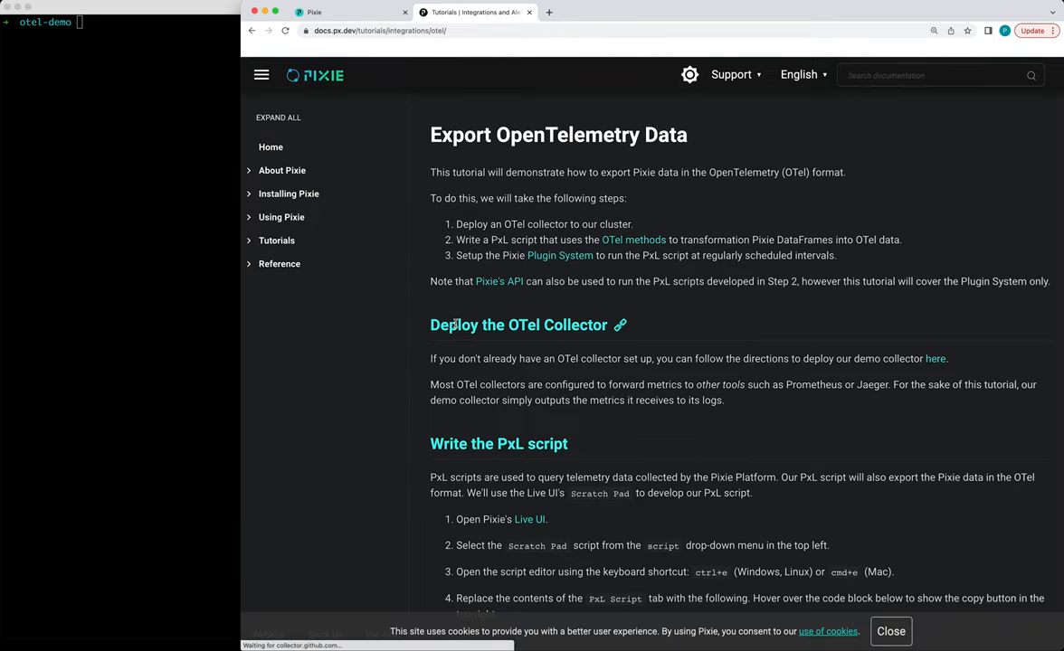
# Follow the tutorial link to the otel-collector repo and view collector.yaml raw
pyautogui.click(277, 117)
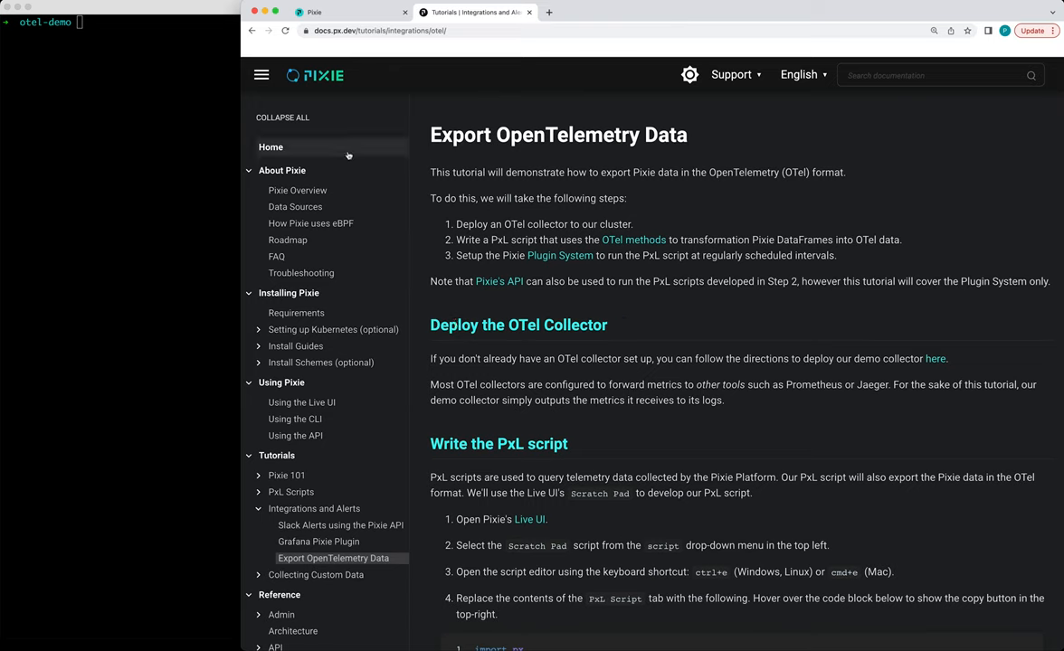
pyautogui.moveTo(909, 388)
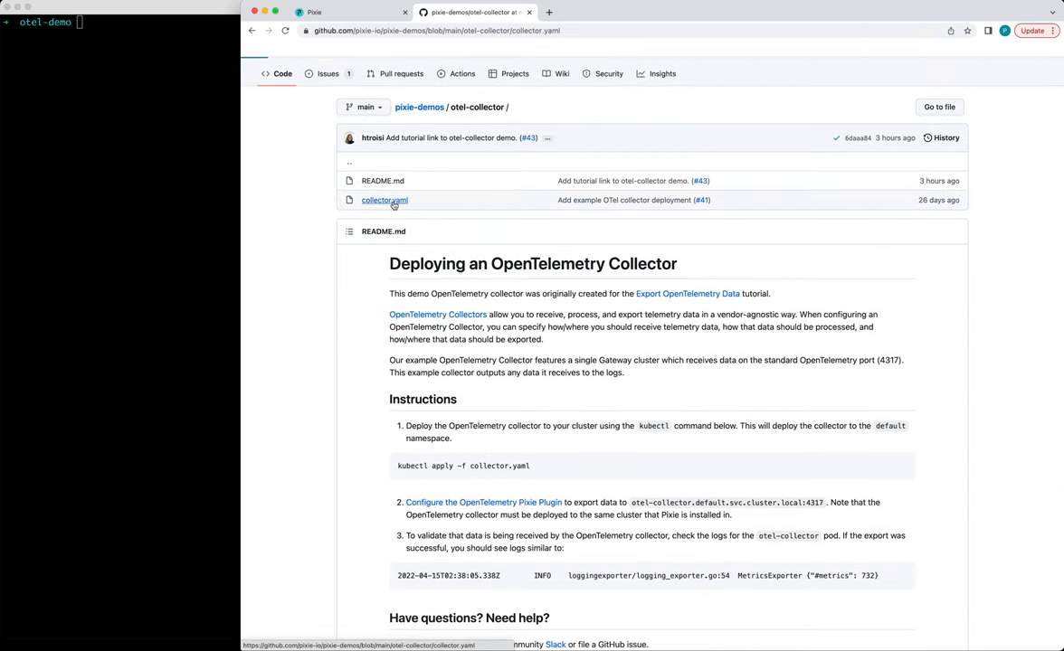
pyautogui.click(384, 200)
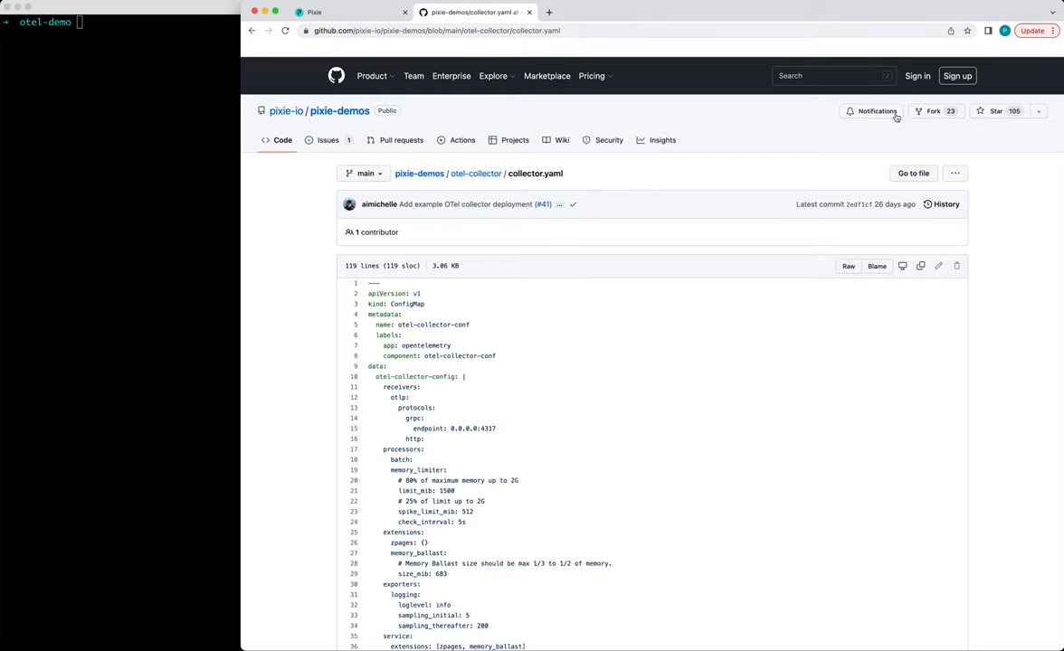
pyautogui.click(848, 265)
pyautogui.write('curl -o')
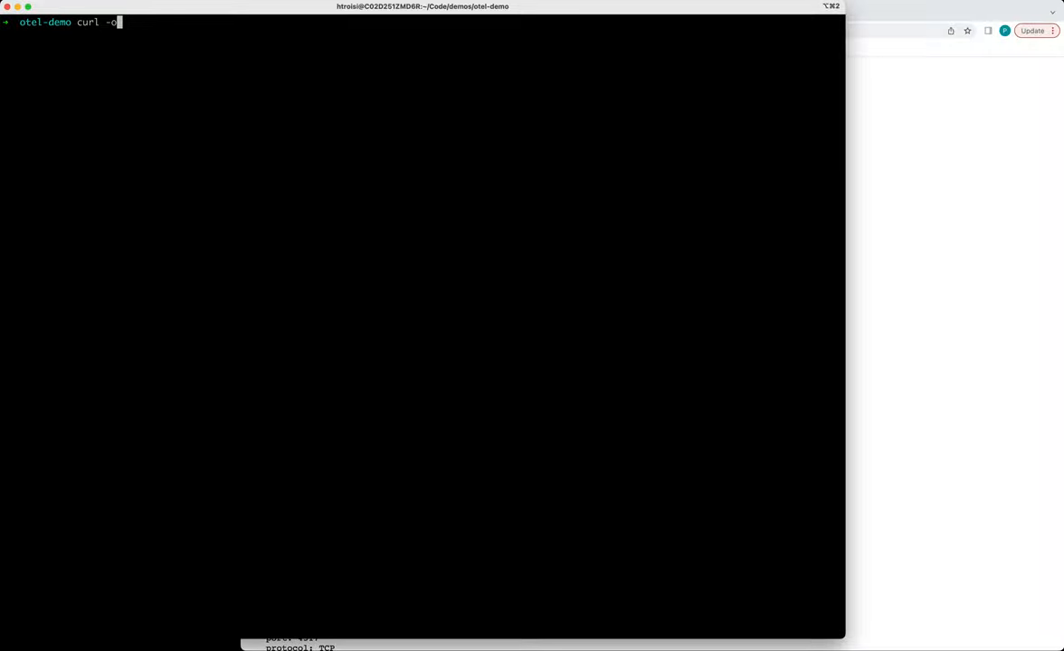
# Download collector.yaml with curl and deploy it using kubectl apply -f collector.yaml
pyautogui.write('collector.y')
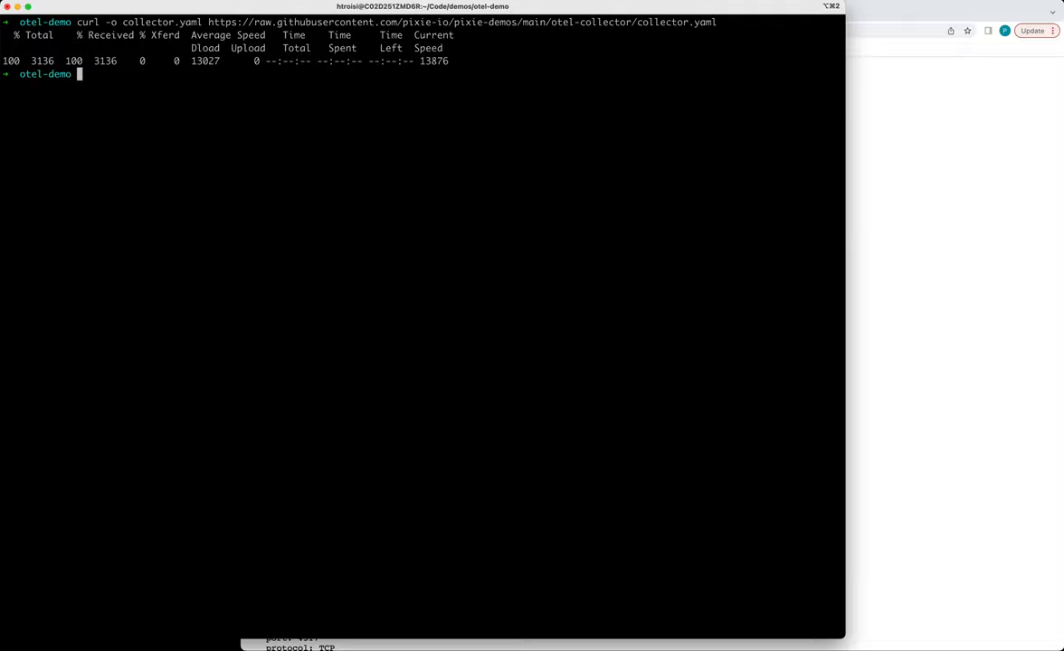
pyautogui.write('kube')
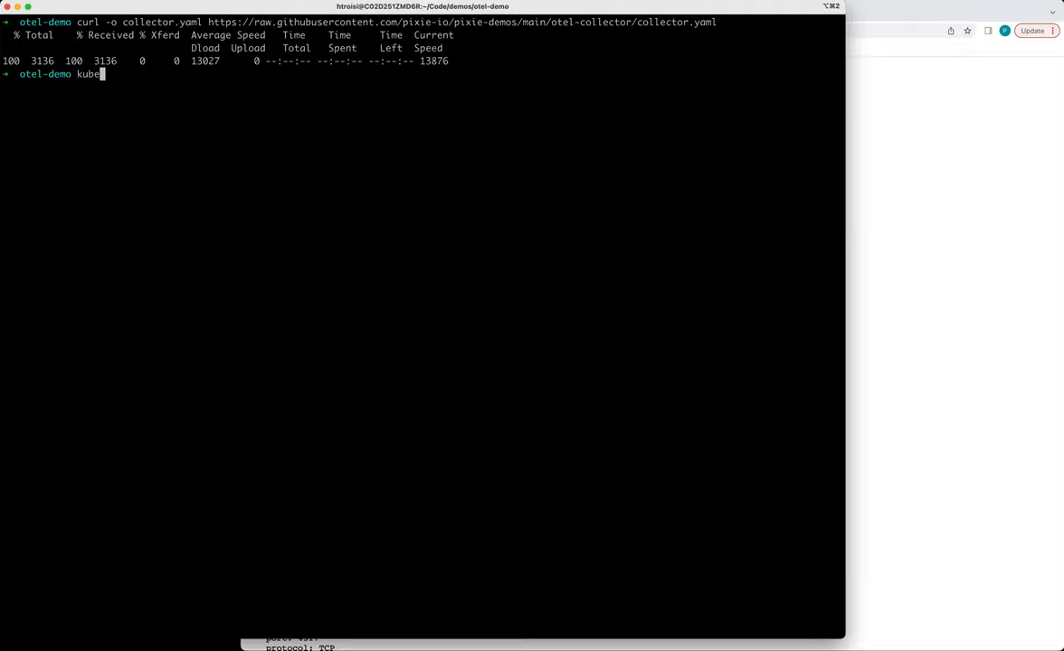
pyautogui.write('ctl')
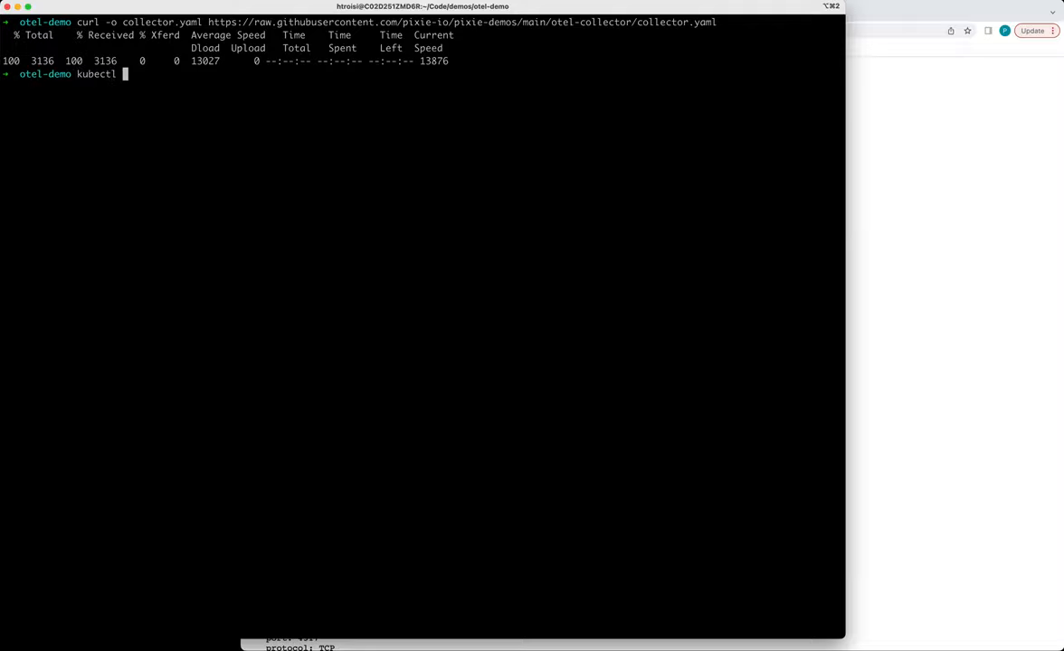
pyautogui.write('apply')
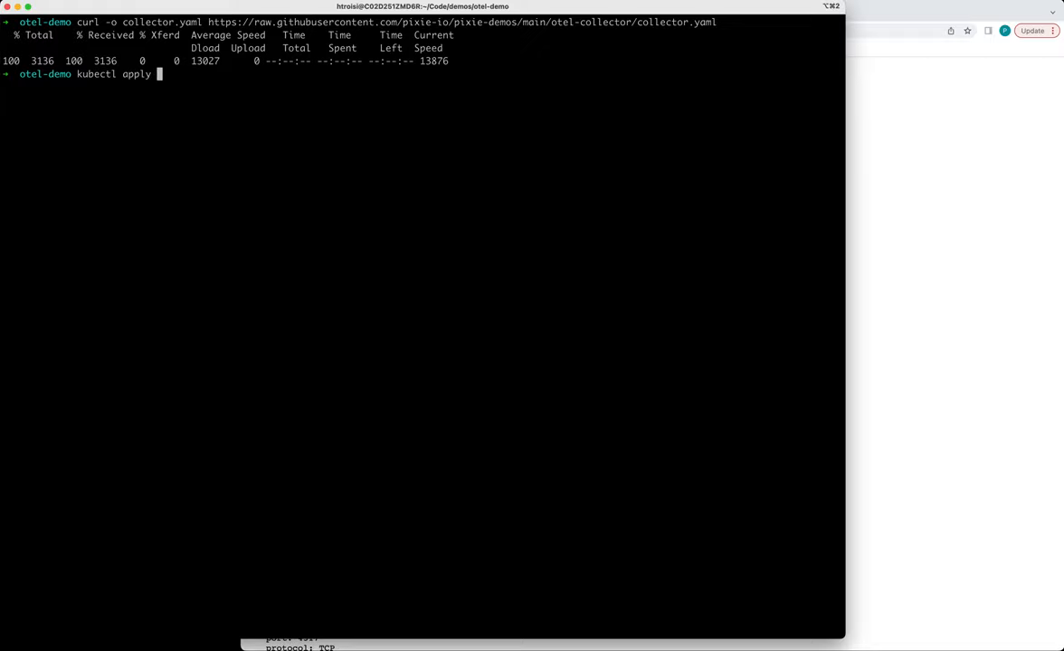
pyautogui.write('-f collector.yaml')
pyautogui.write('kubectl get pods --all-namespaces')
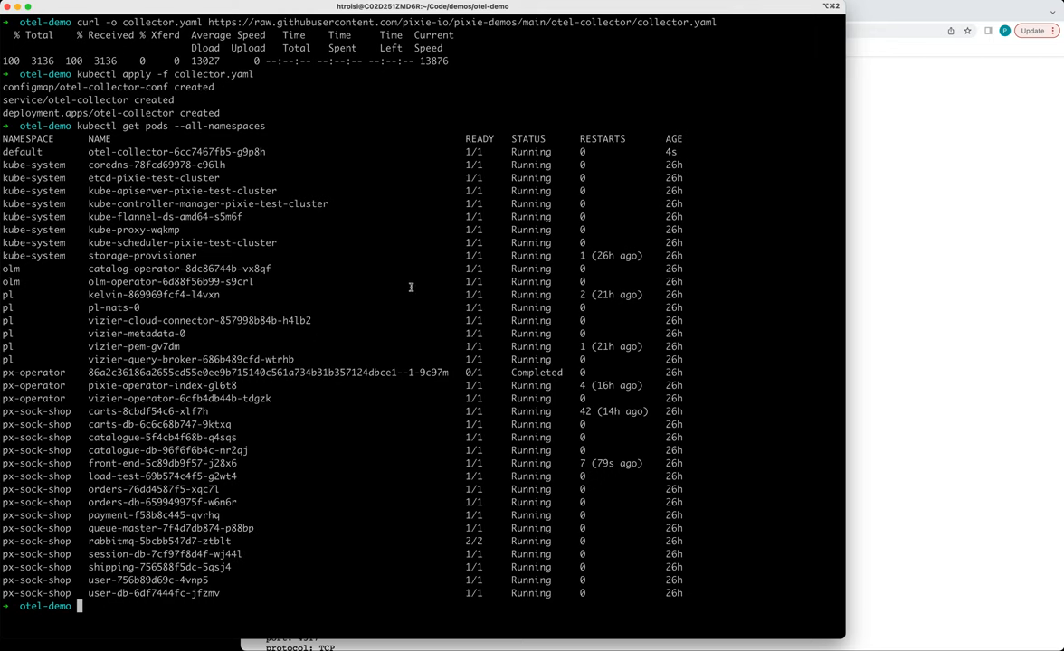
pyautogui.moveTo(971, 235)
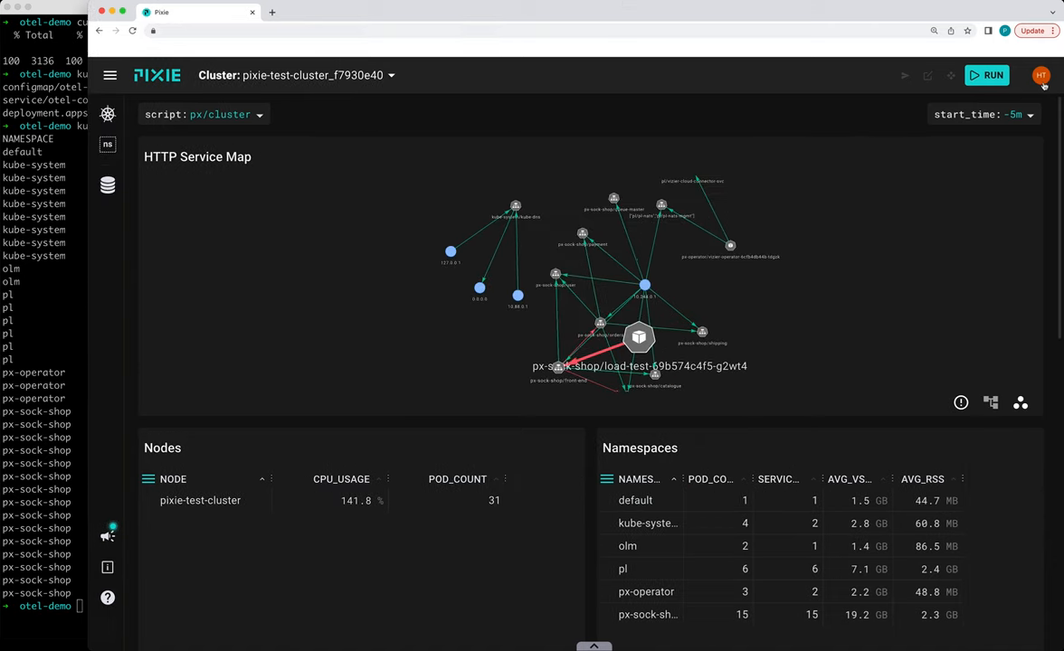
# Enable the OpenTelemetry plugin under Admin > Plugins and focus its Custom export URL field
pyautogui.click(1040, 75)
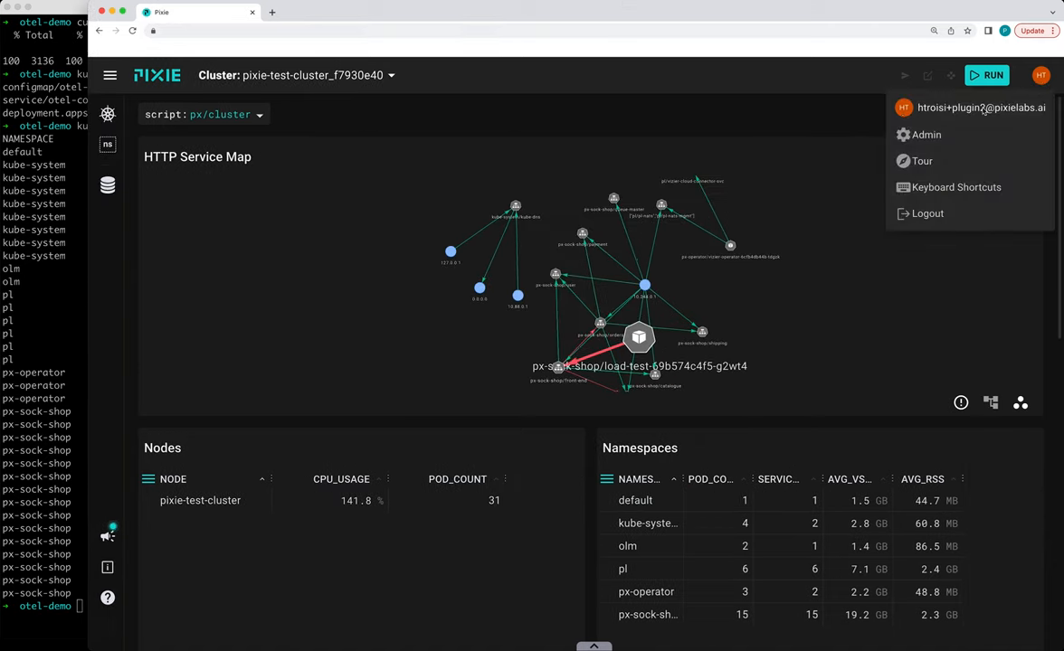
pyautogui.click(926, 134)
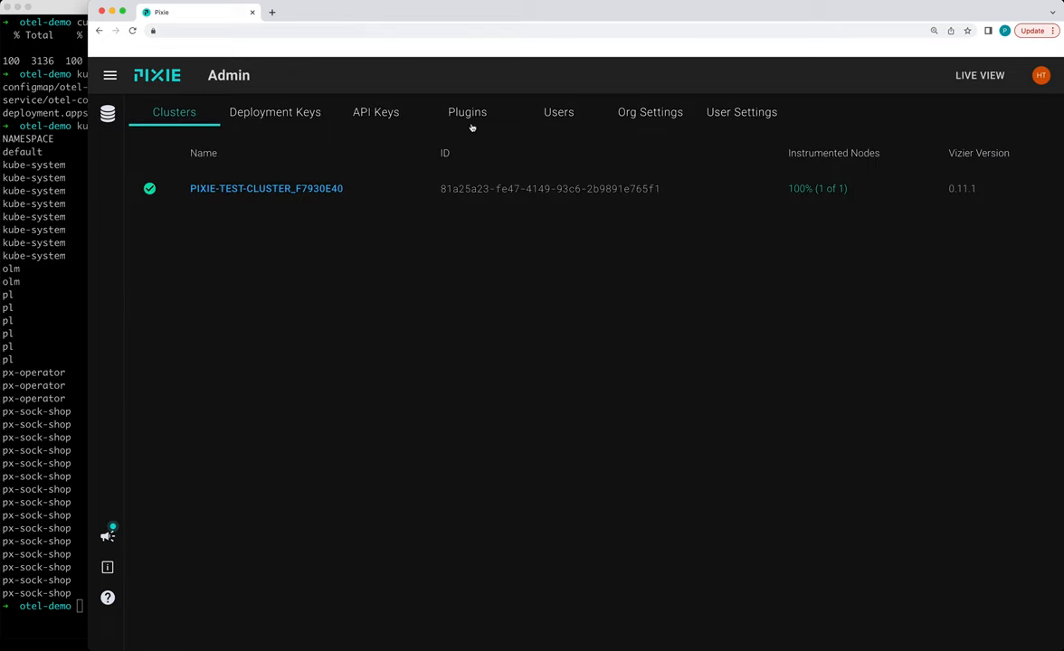
pyautogui.click(467, 113)
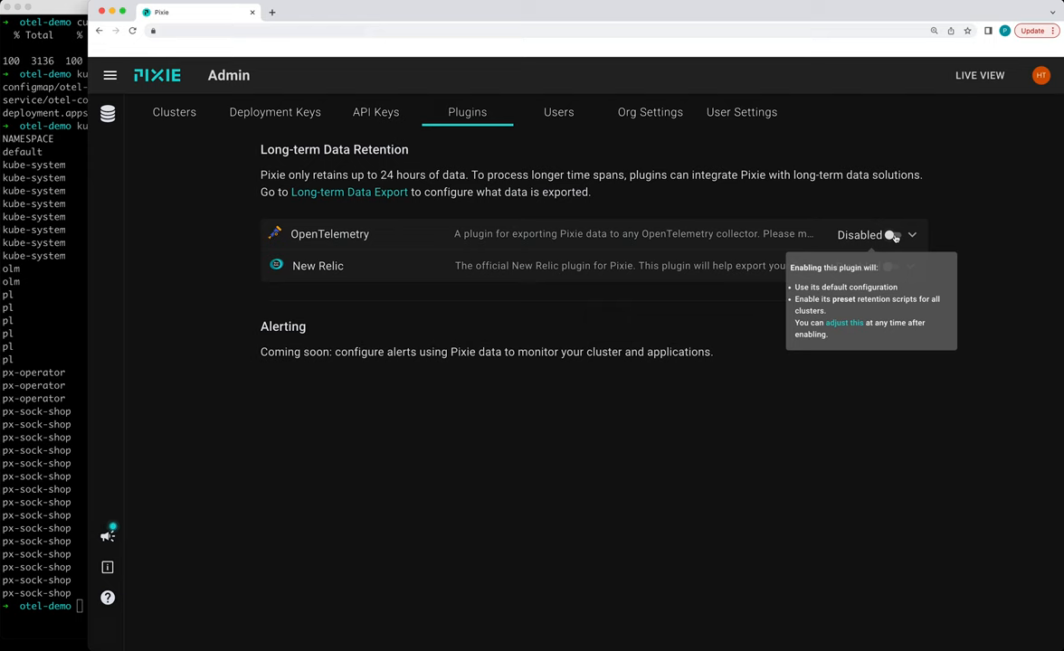
pyautogui.click(893, 235)
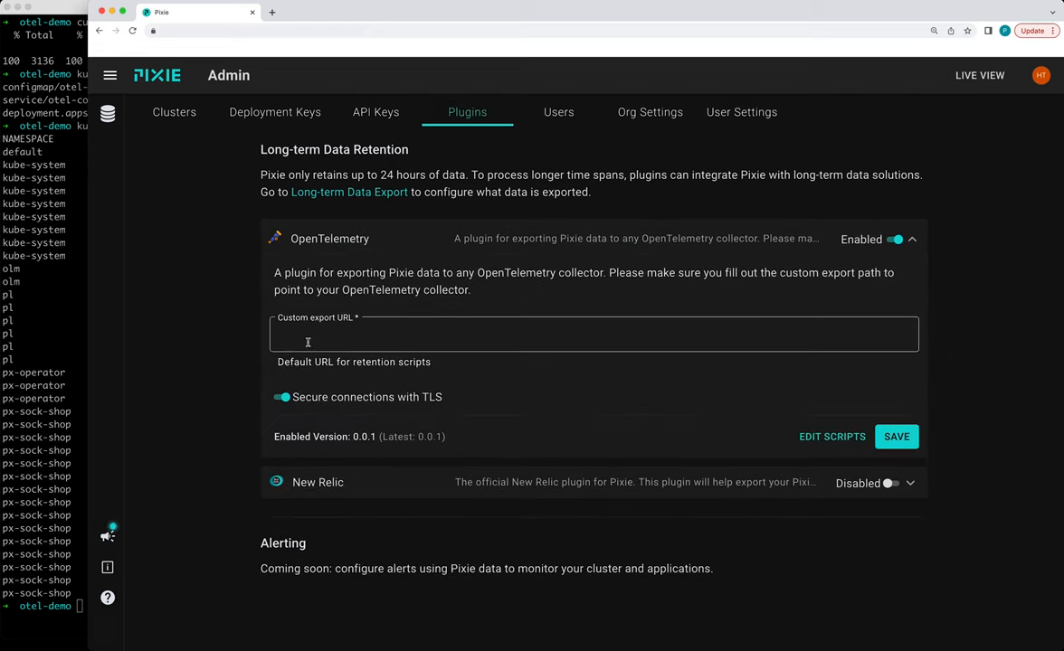
pyautogui.click(896, 436)
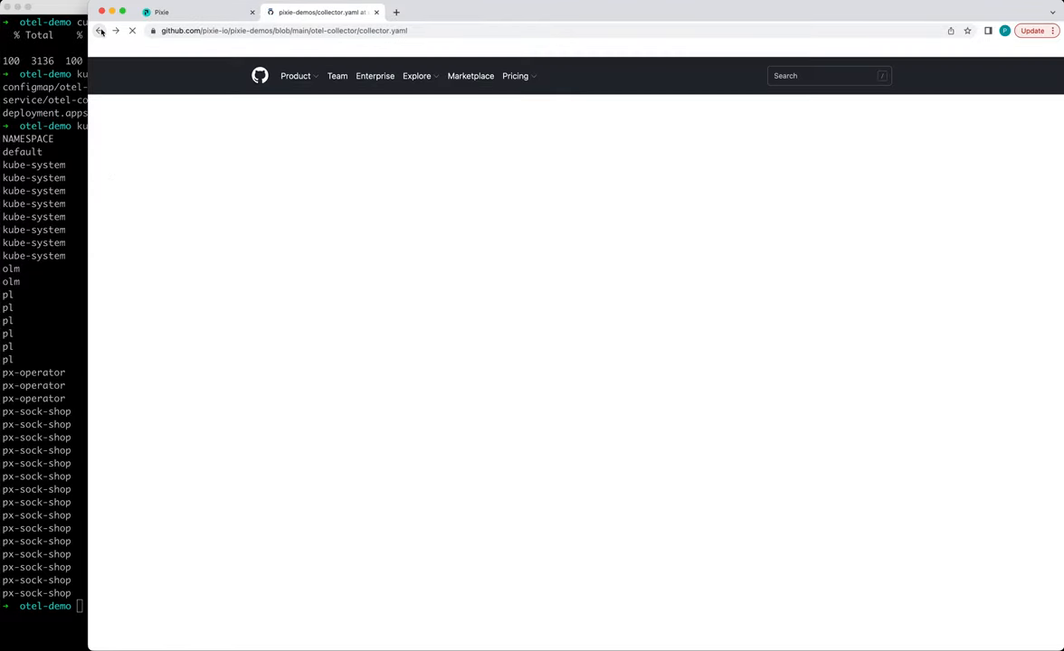
# Go back to the otel-collector README and scroll to the plugin configuration step
pyautogui.click(100, 31)
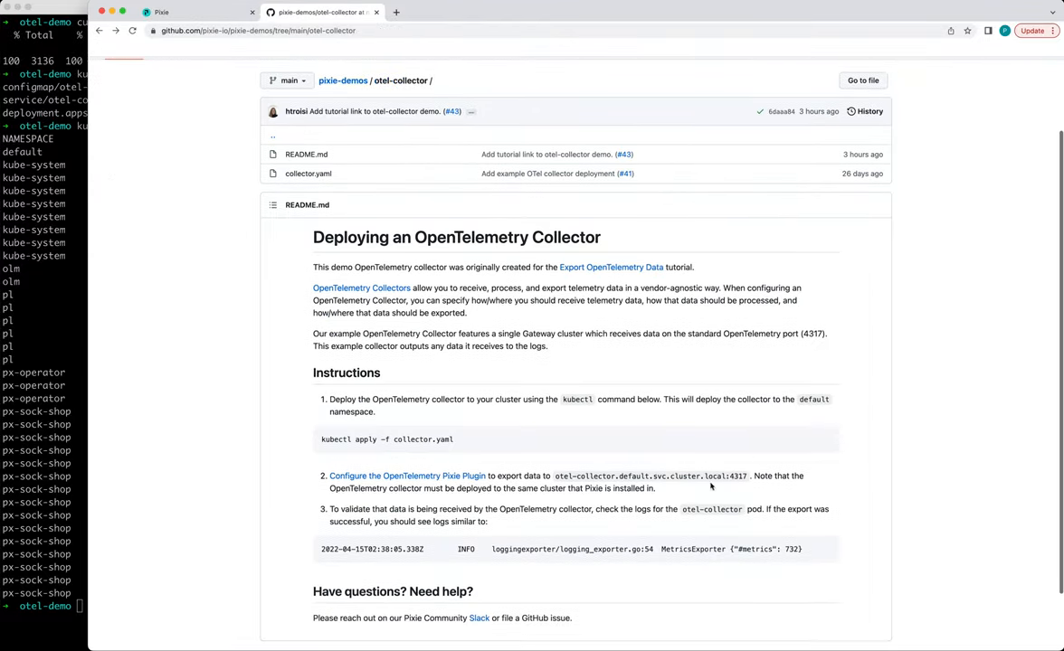
pyautogui.scroll(-3)
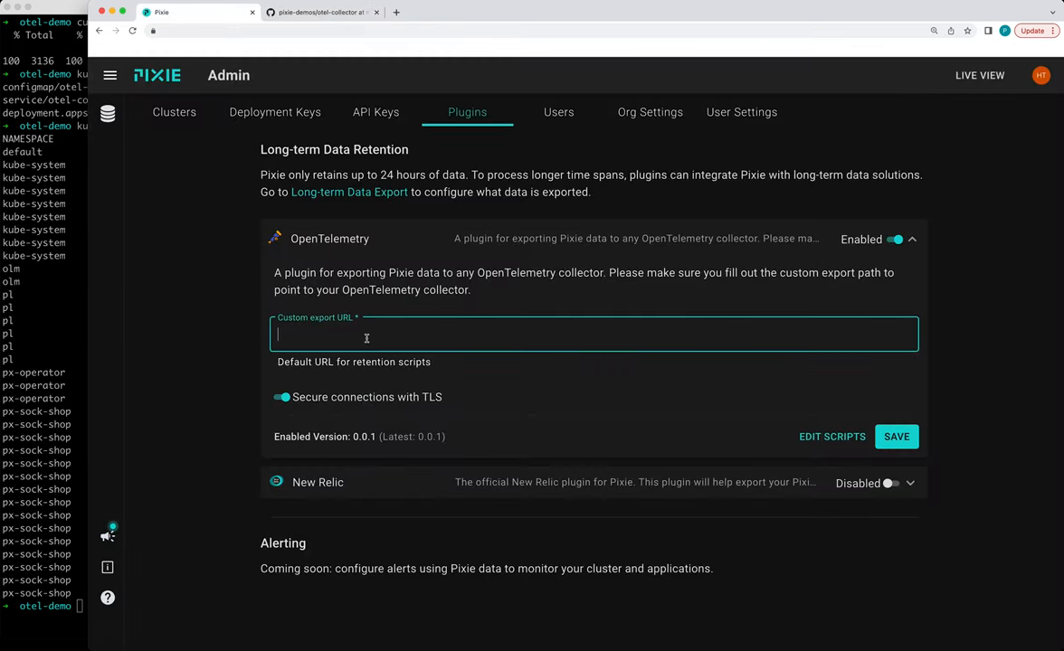
# Set export URL otel-collector.default.svc.cluster.local:4317, disable TLS, and save the plugin settings
pyautogui.write('otel-collector.default.svc.cluster.local:4317')
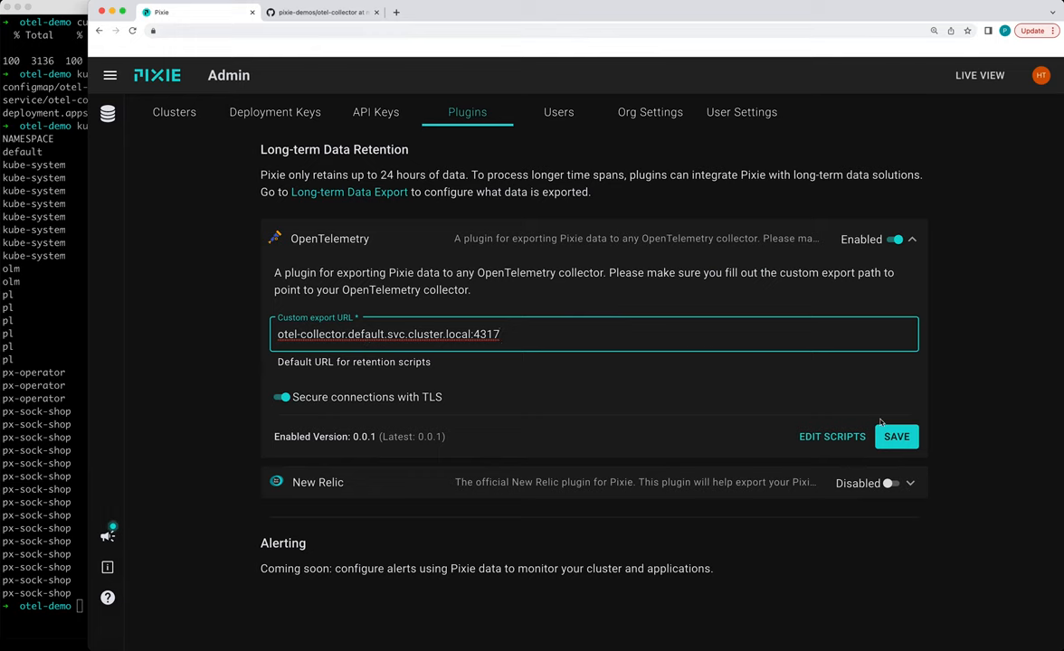
pyautogui.moveTo(736, 408)
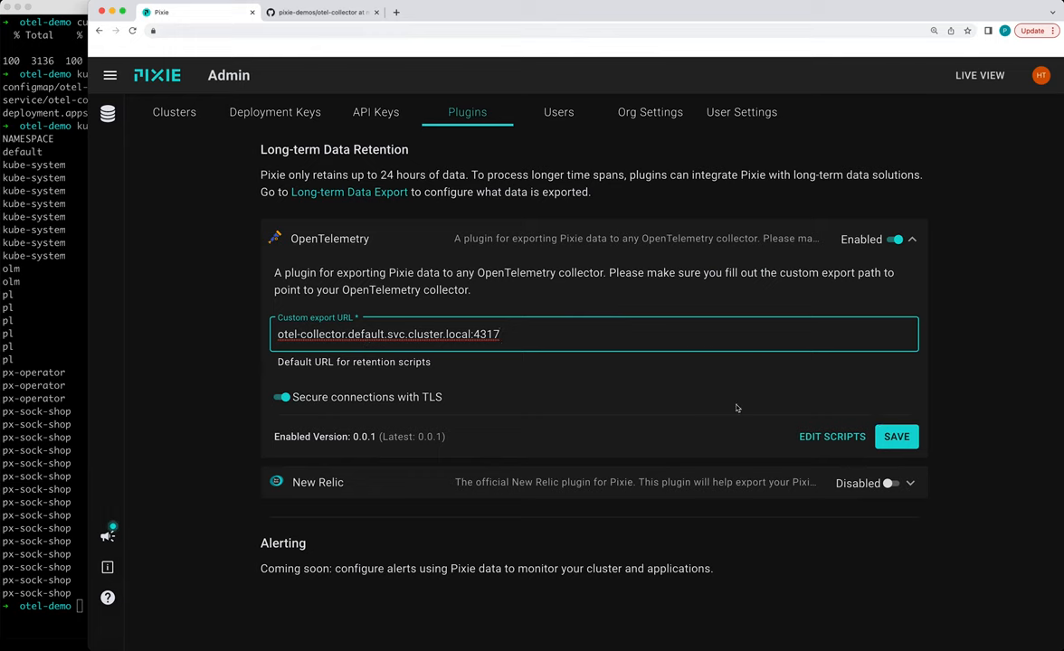
pyautogui.click(896, 436)
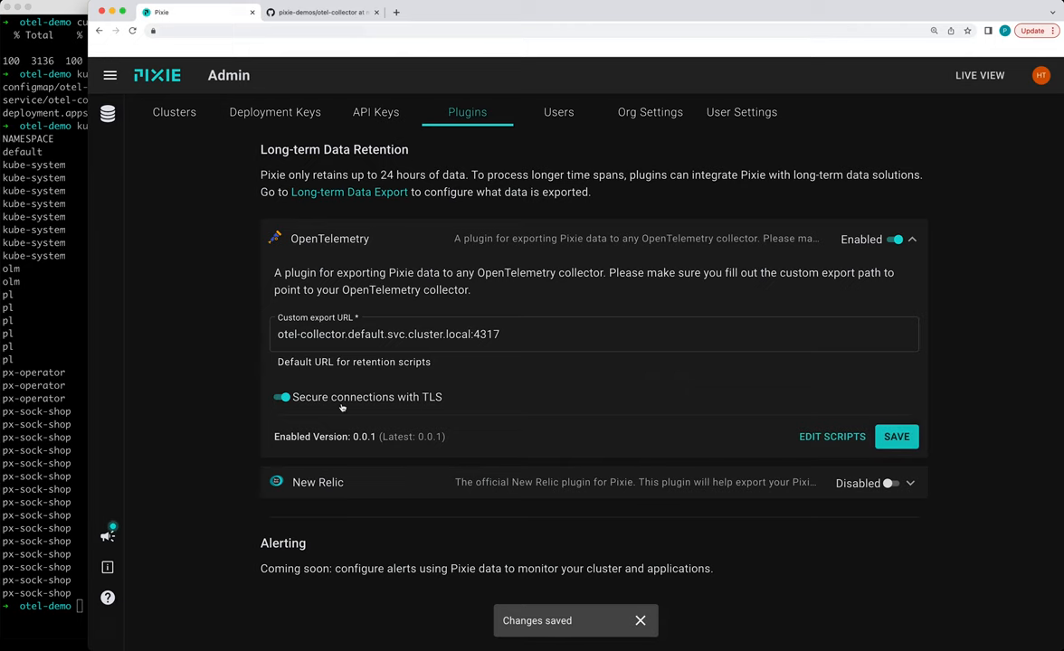
pyautogui.click(389, 334)
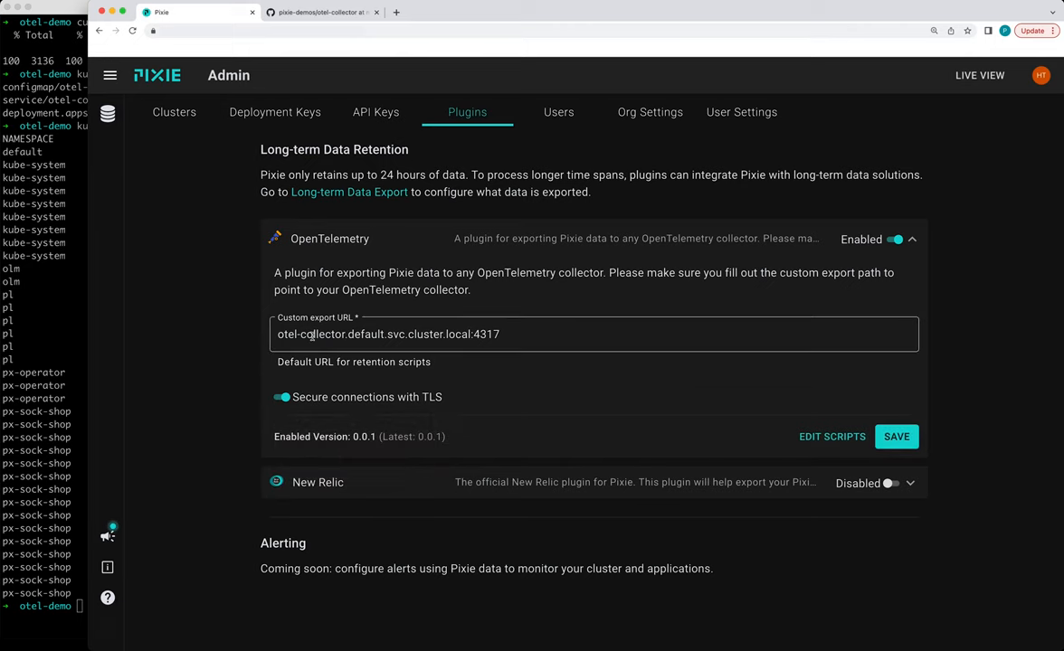
pyautogui.moveTo(282, 397)
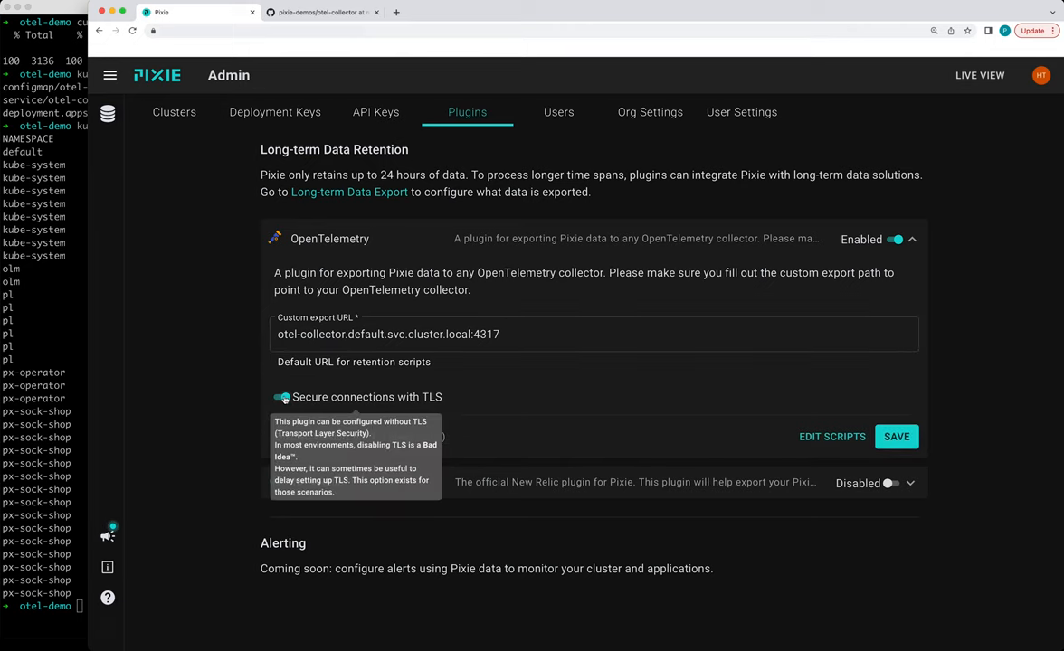
pyautogui.click(278, 397)
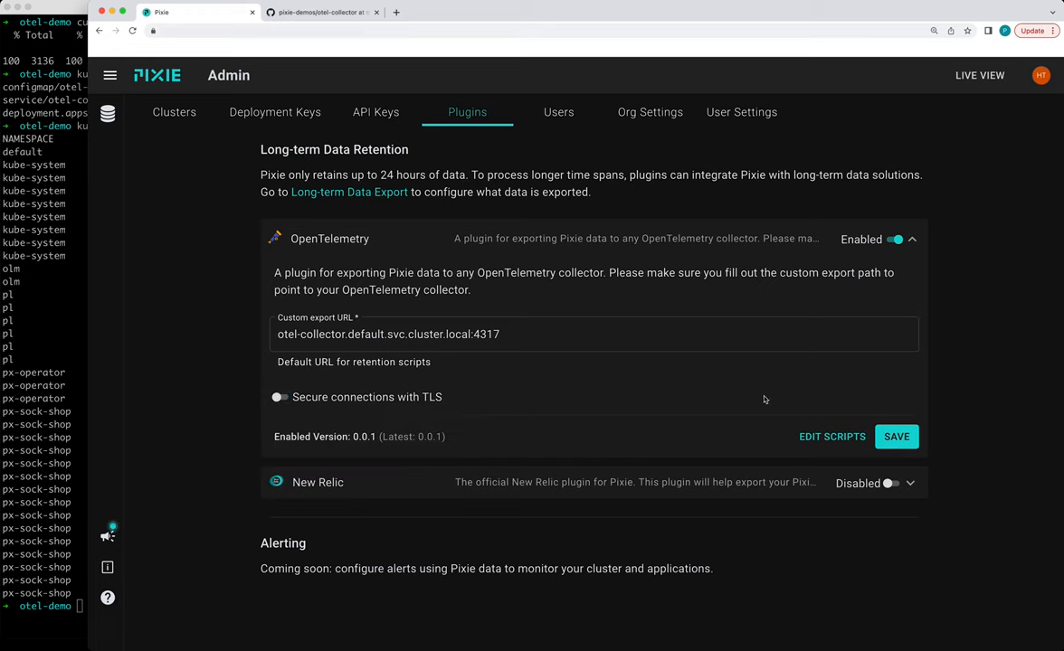
pyautogui.click(896, 436)
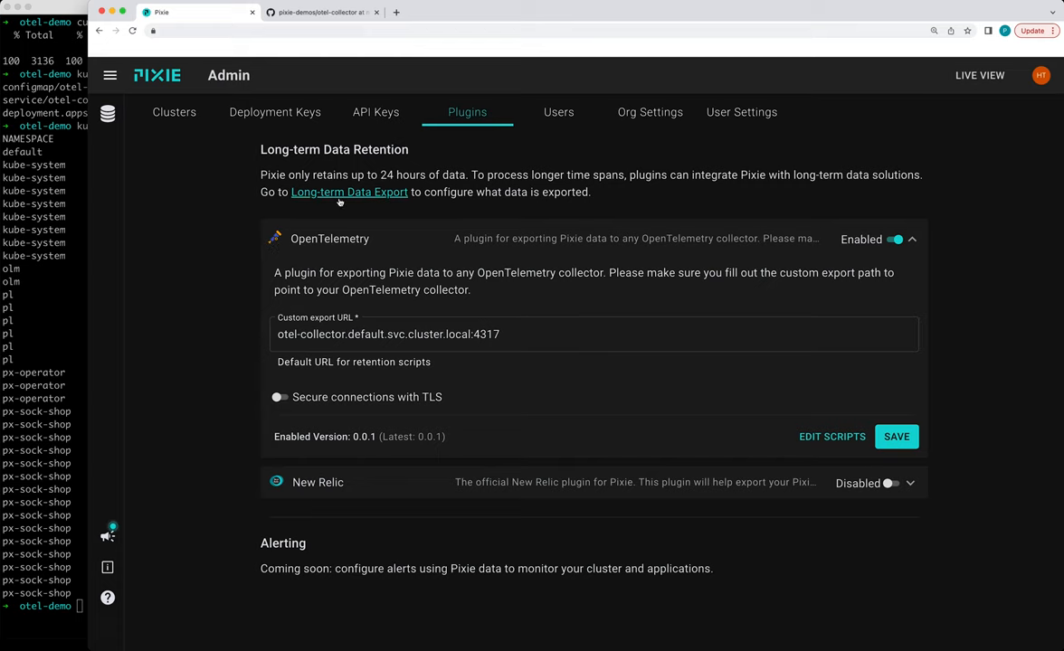
pyautogui.moveTo(341, 198)
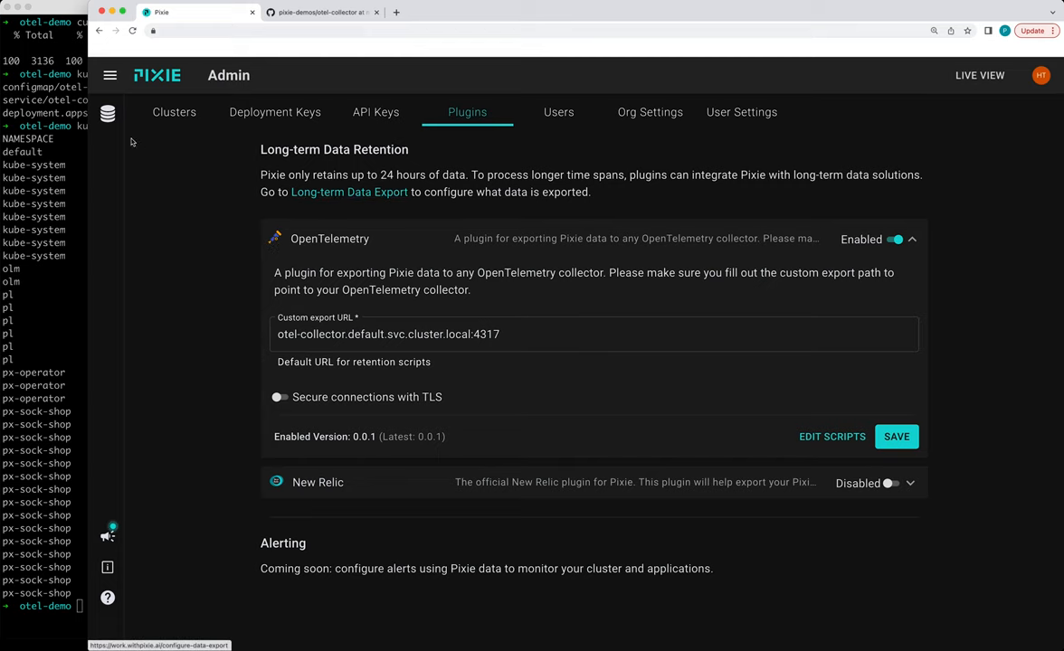
pyautogui.moveTo(106, 112)
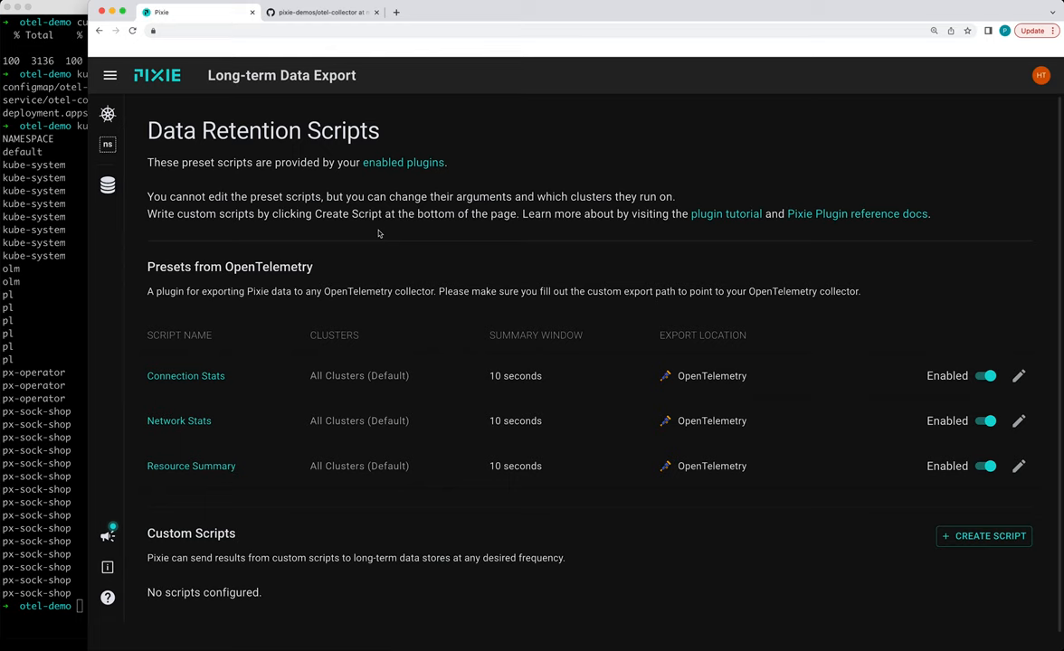
pyautogui.moveTo(380, 430)
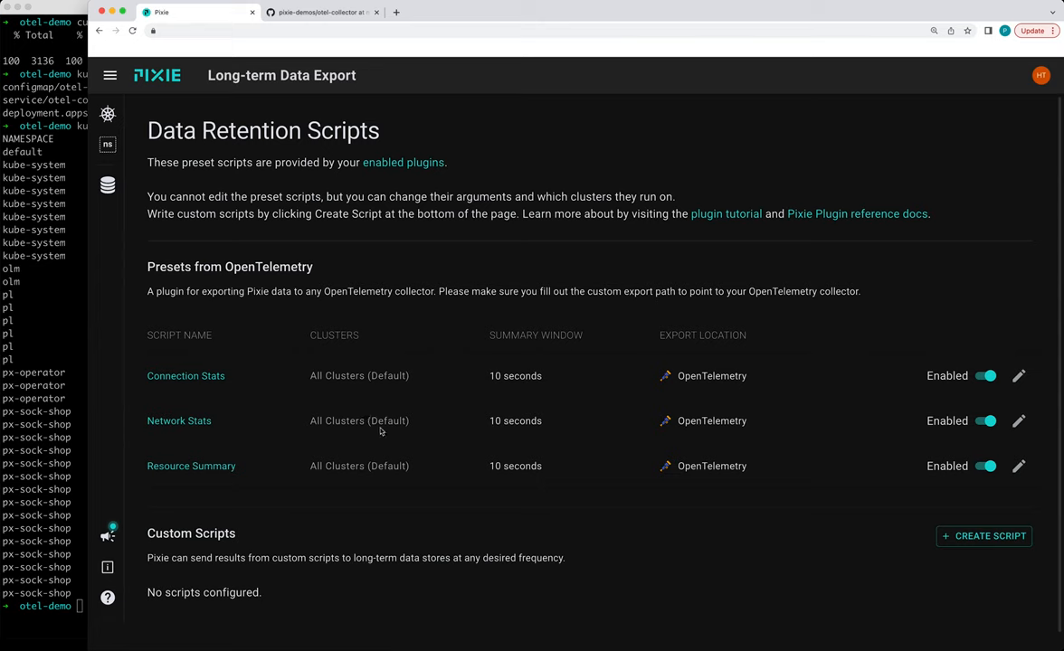
pyautogui.moveTo(719, 452)
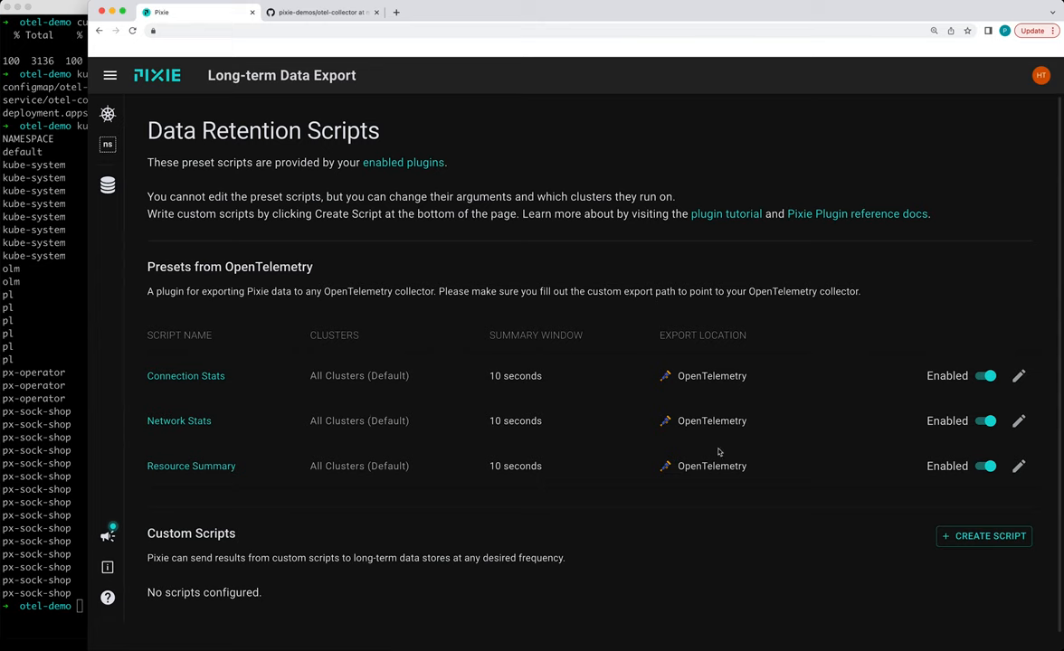
pyautogui.moveTo(947, 381)
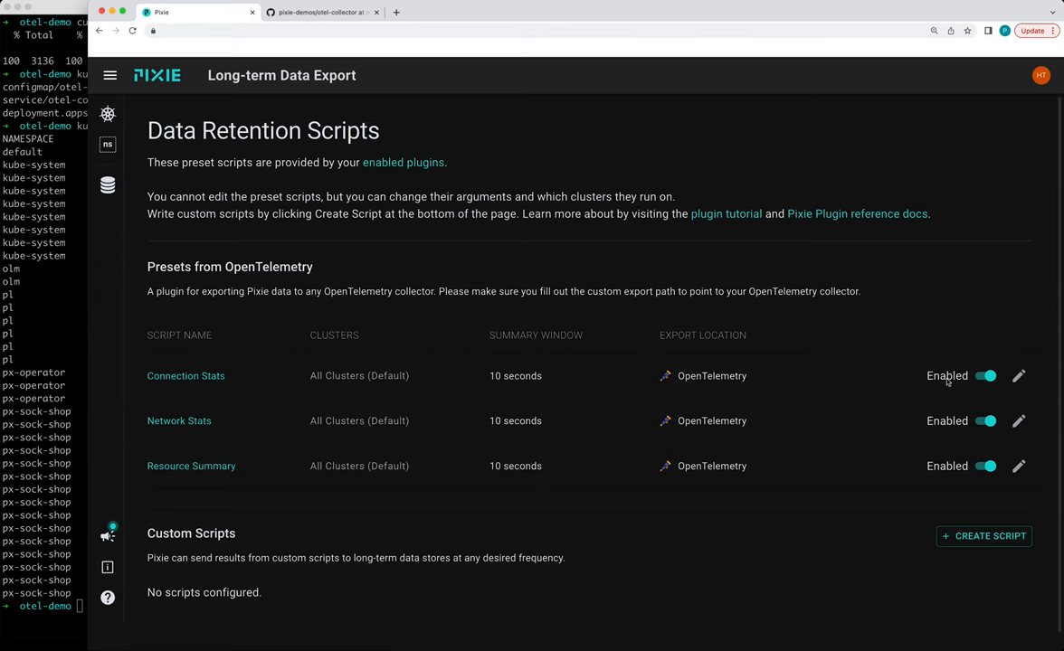
pyautogui.moveTo(853, 507)
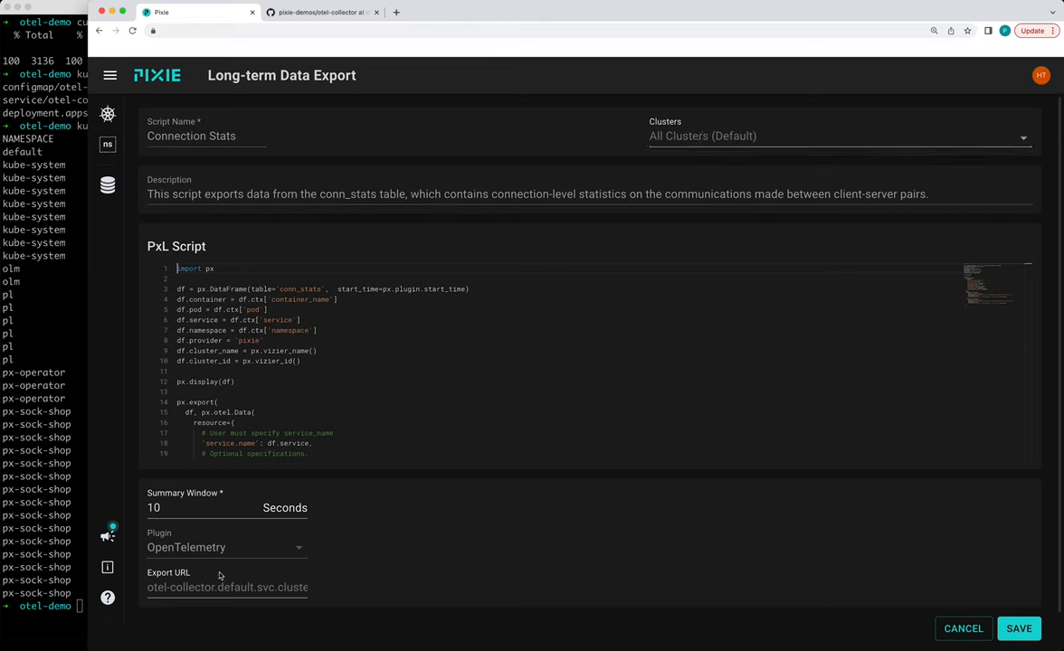
pyautogui.moveTo(159, 548)
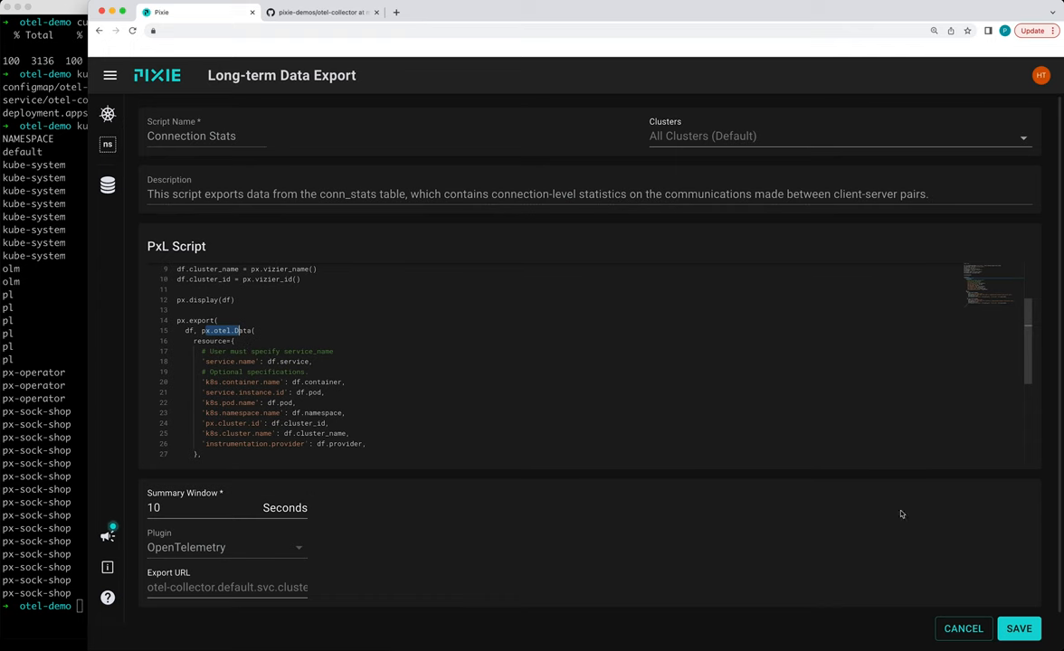
pyautogui.click(962, 629)
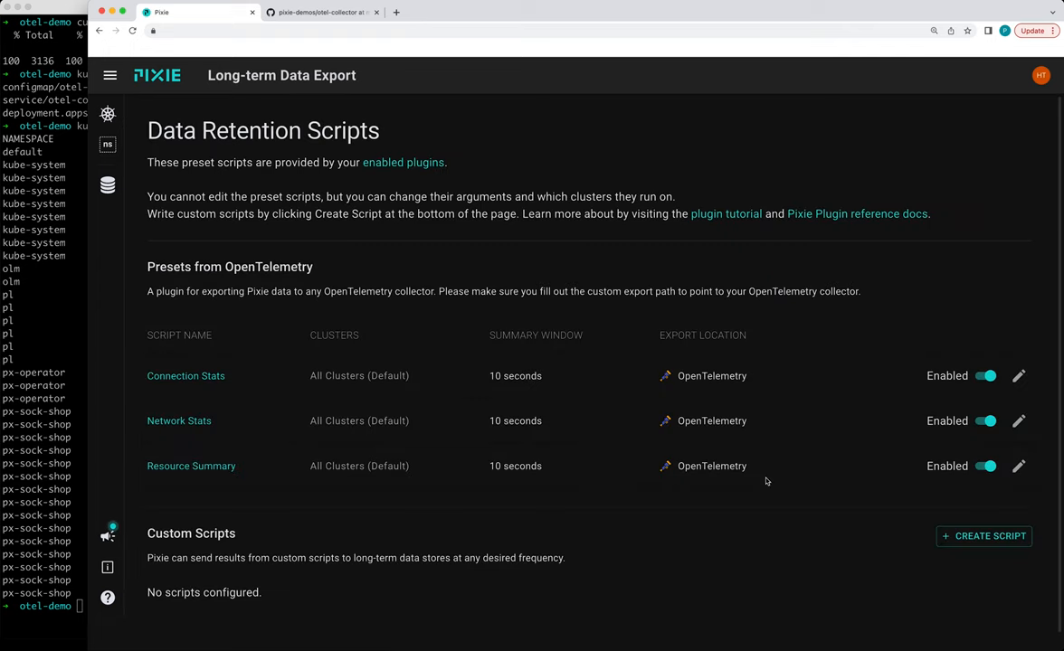
# Scroll through the Terminal pod listing to find the running otel-collector pod
pyautogui.scroll(-3)
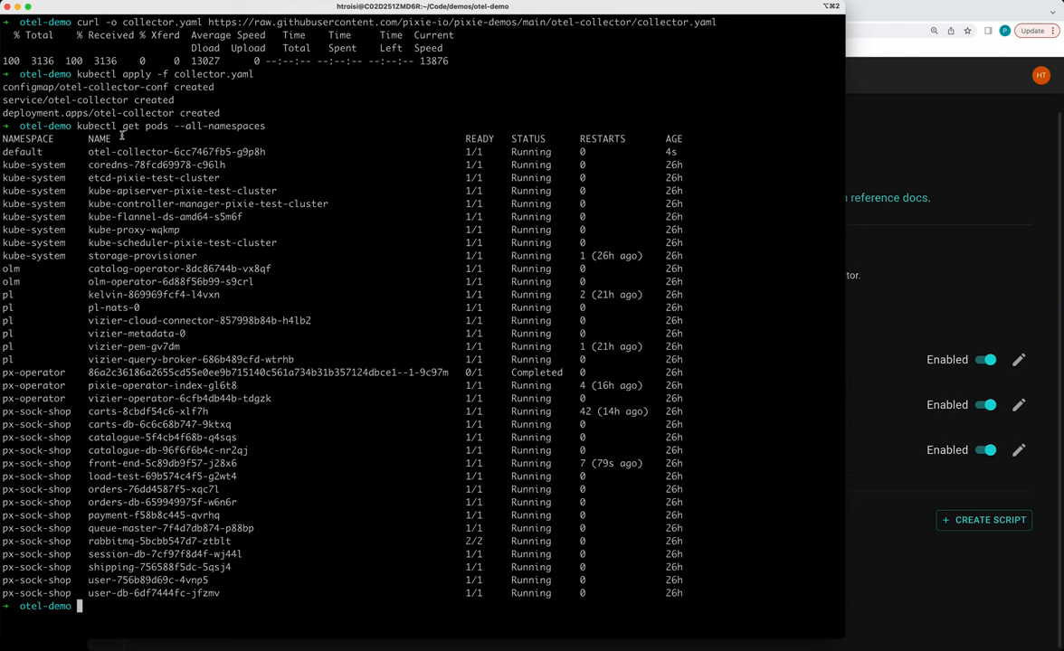
# Run kubectl logs on the otel-collector pod to view MetricsExporter batches
pyautogui.write('kubectl')
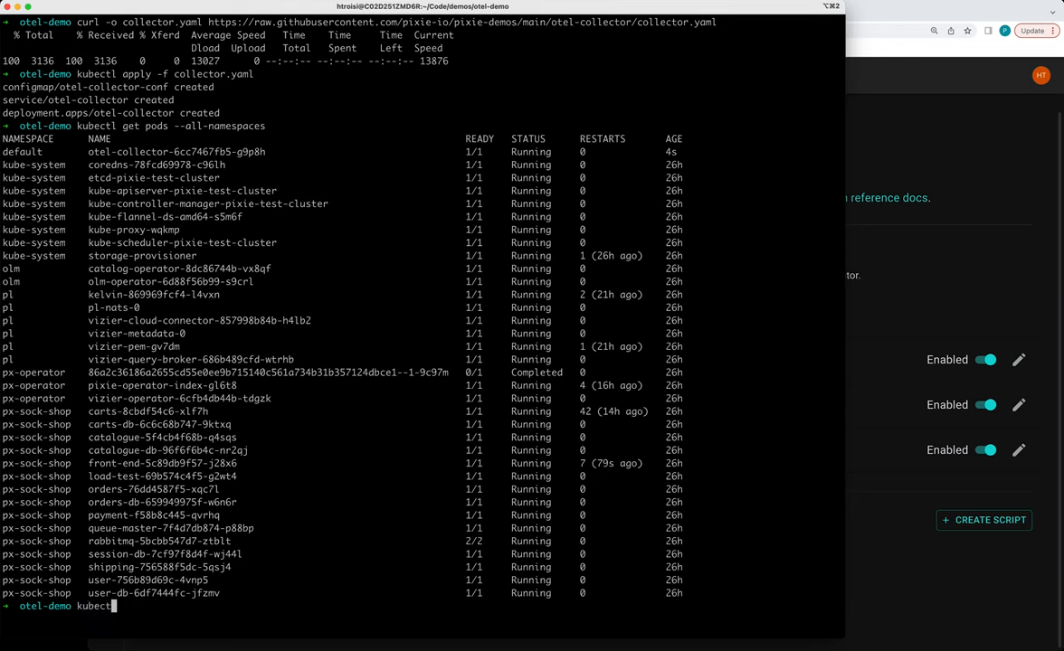
pyautogui.write('logs ot')
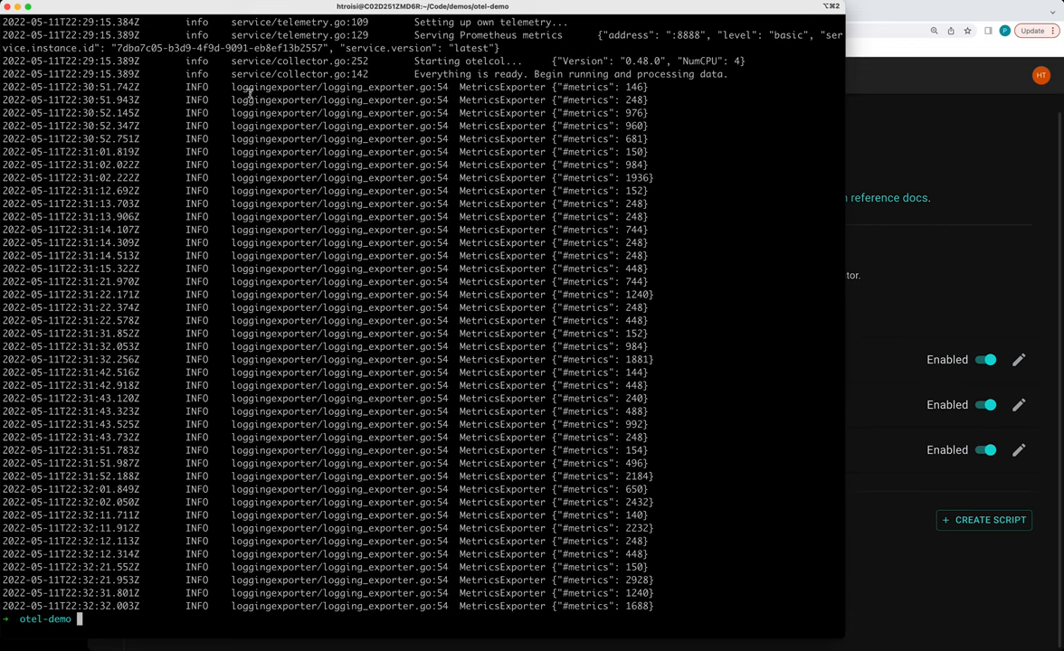
pyautogui.moveTo(272, 386)
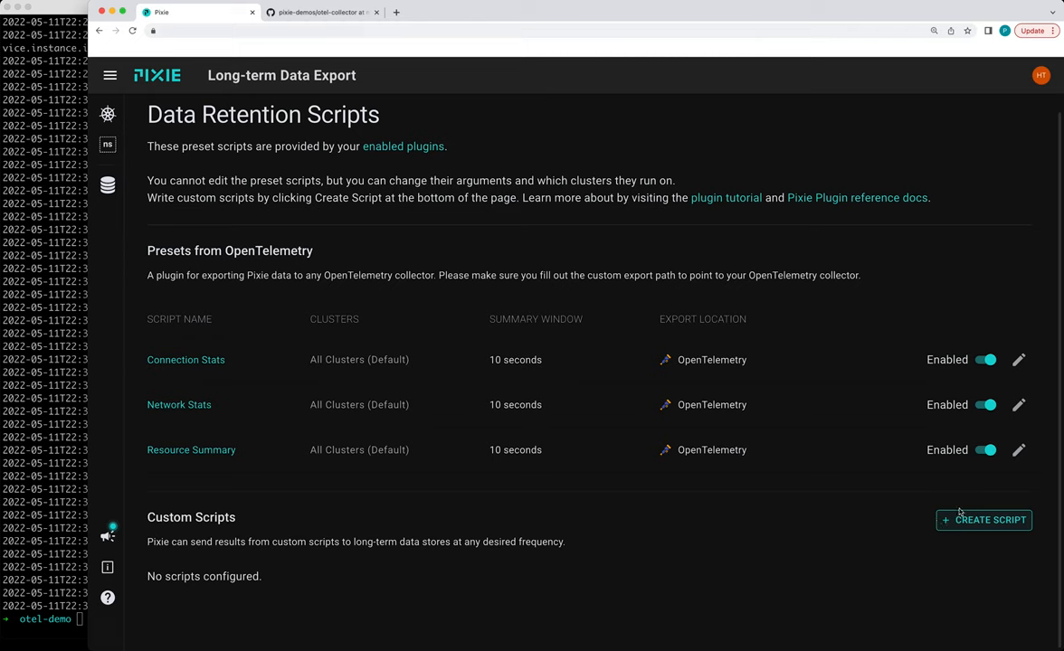
pyautogui.moveTo(374, 586)
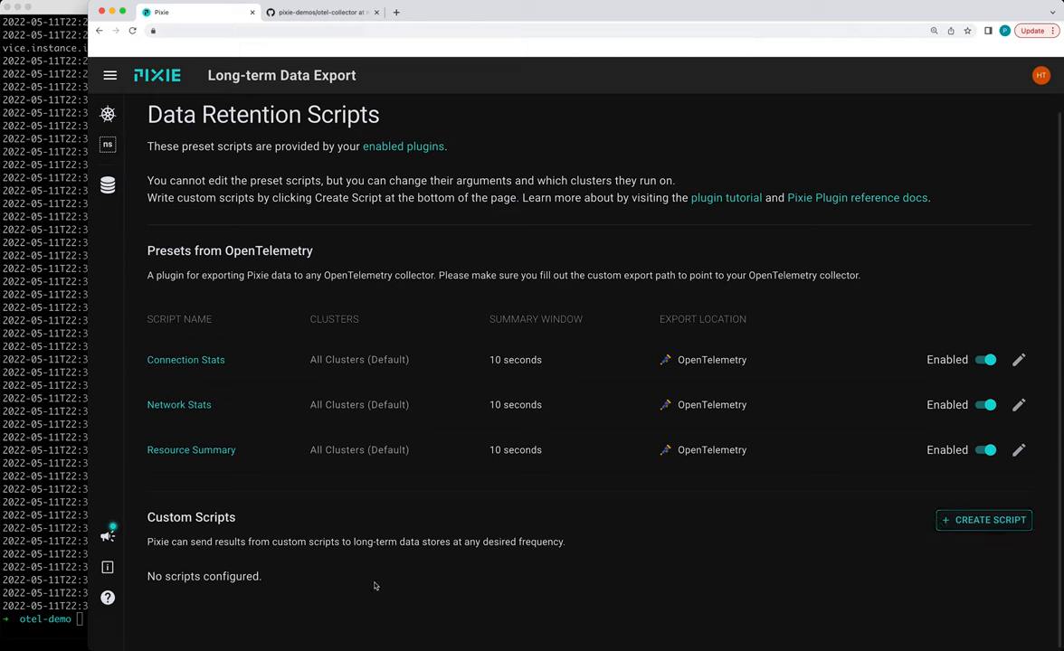